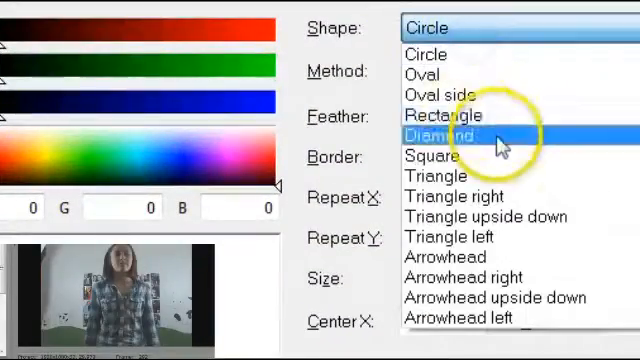
Make the Cookie Cutter shape a larger Rectangle with a thin pink border.
{"action": "left_click", "coordinate": [438, 114]}
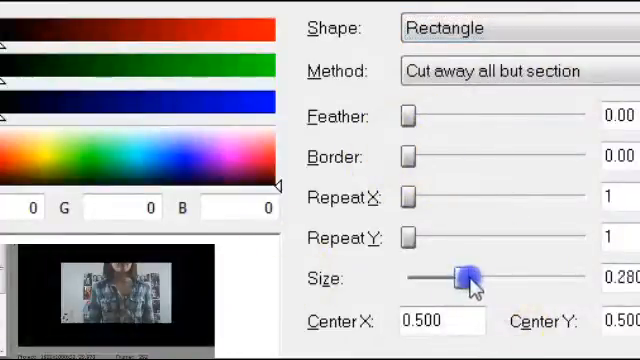
{"action": "left_click_drag", "start_coordinate": [464, 278], "coordinate": [476, 278]}
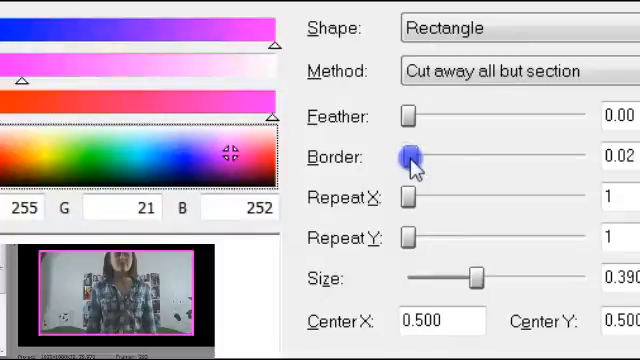
{"action": "left_click_drag", "start_coordinate": [408, 156], "coordinate": [412, 156]}
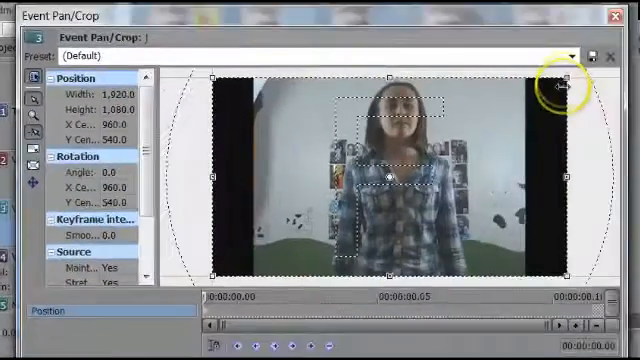
Shrink the pan/crop frame slightly to zoom in, shifting framing left and down.
{"action": "left_click_drag", "start_coordinate": [564, 76], "coordinate": [548, 100]}
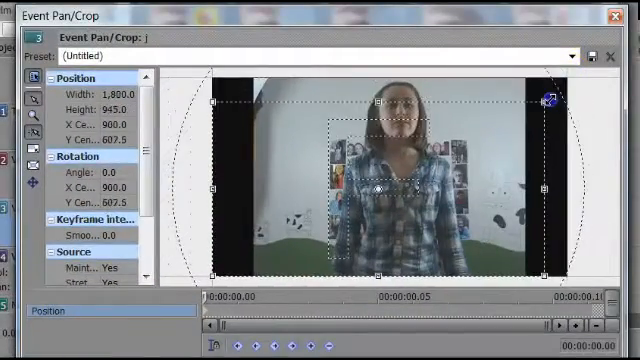